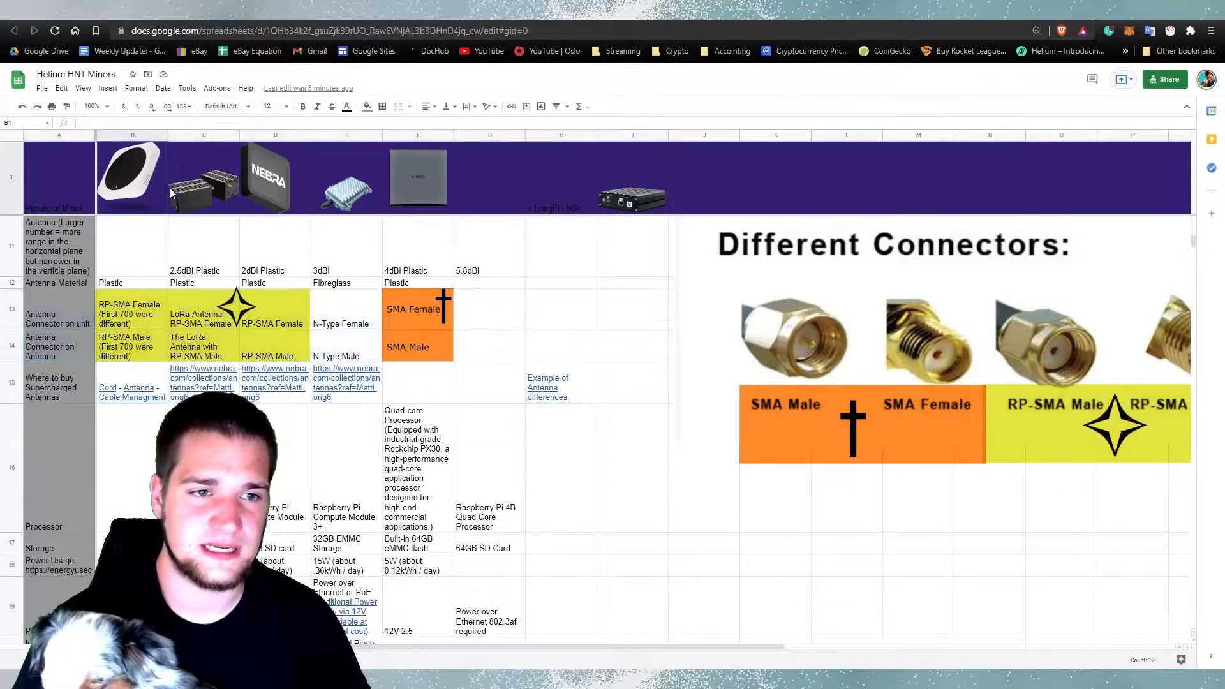
Deselect the placed asterisk marker and select the adjacent N-Type connector cell.
click(560, 346)
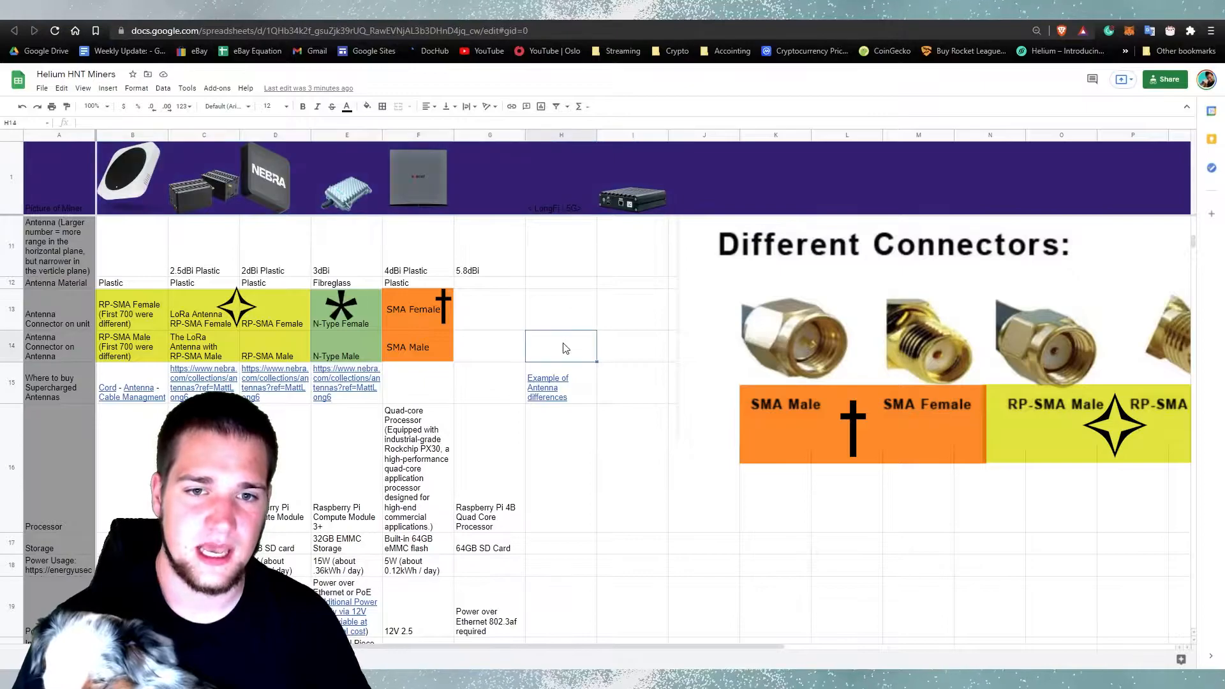
click(490, 345)
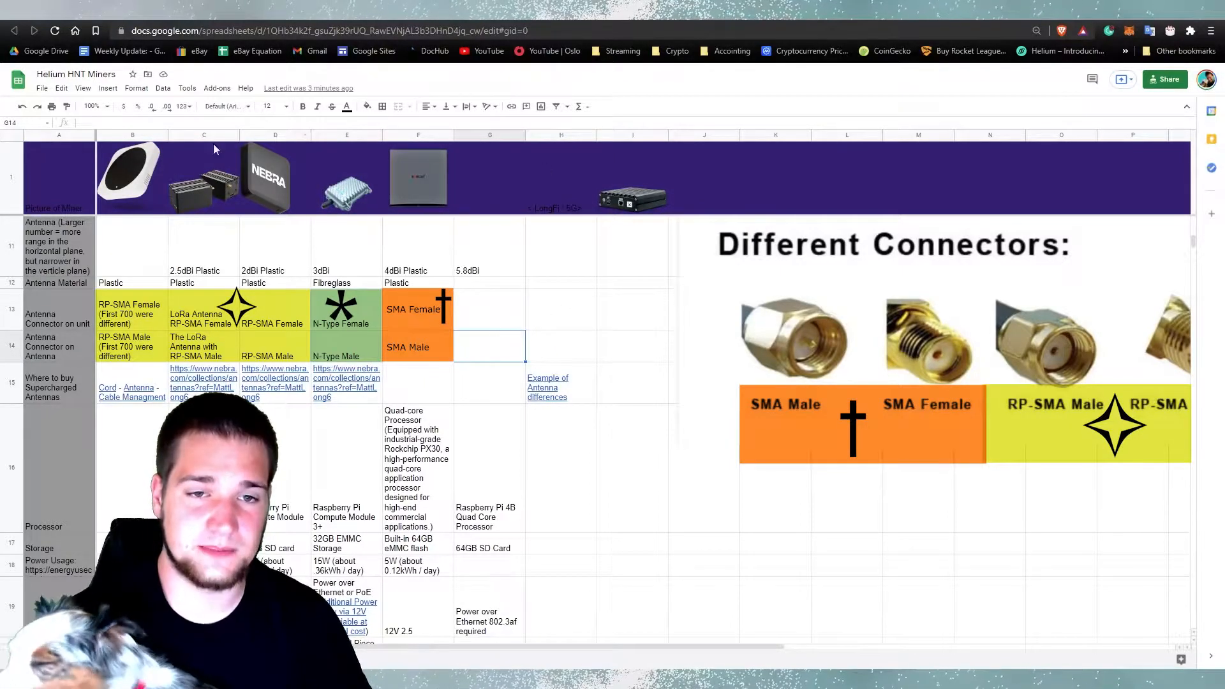
mouse_move(367, 423)
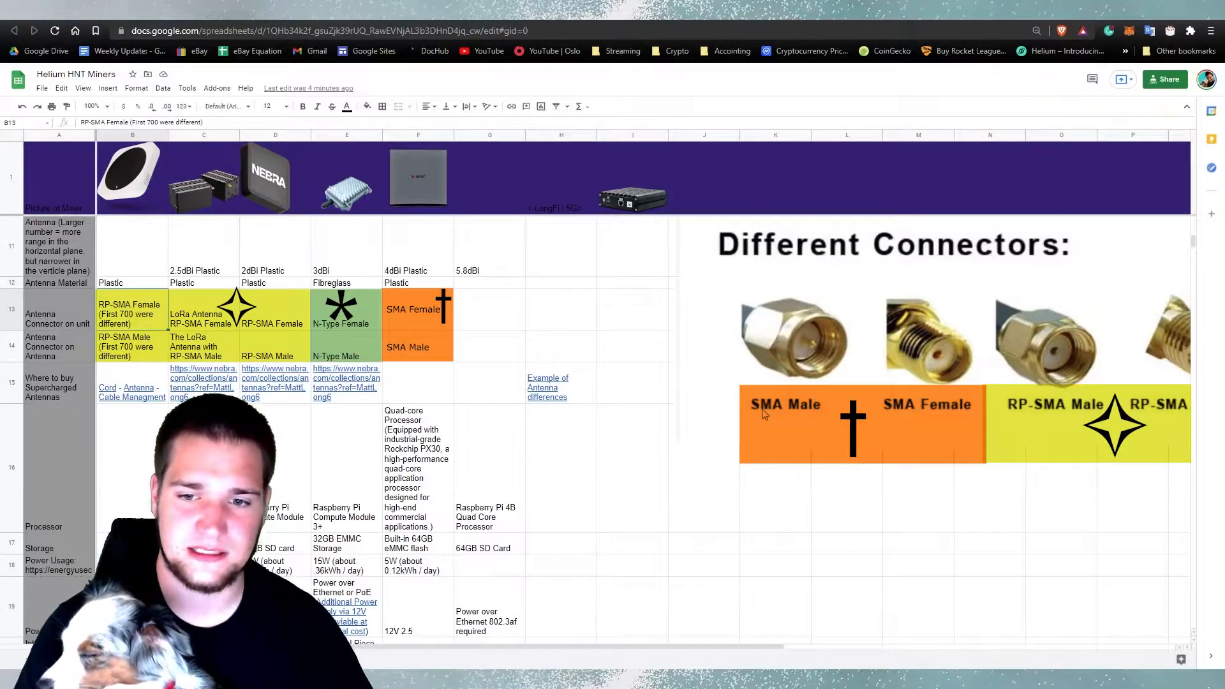
mouse_move(1029, 418)
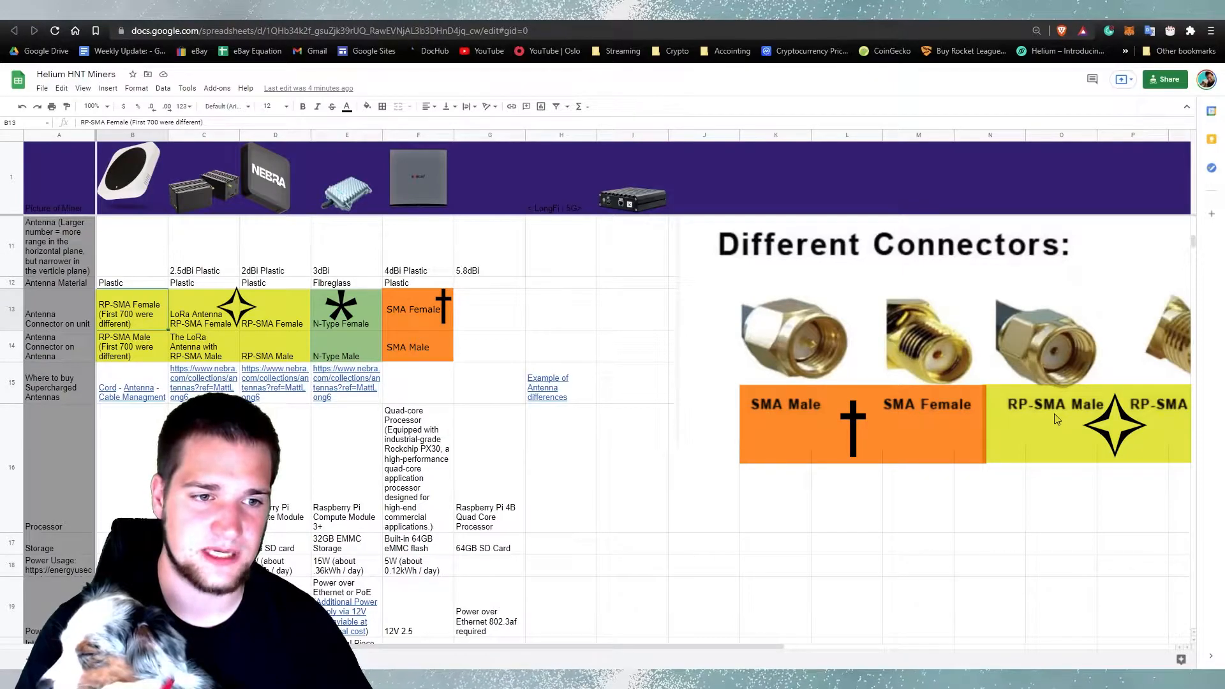
mouse_move(783, 422)
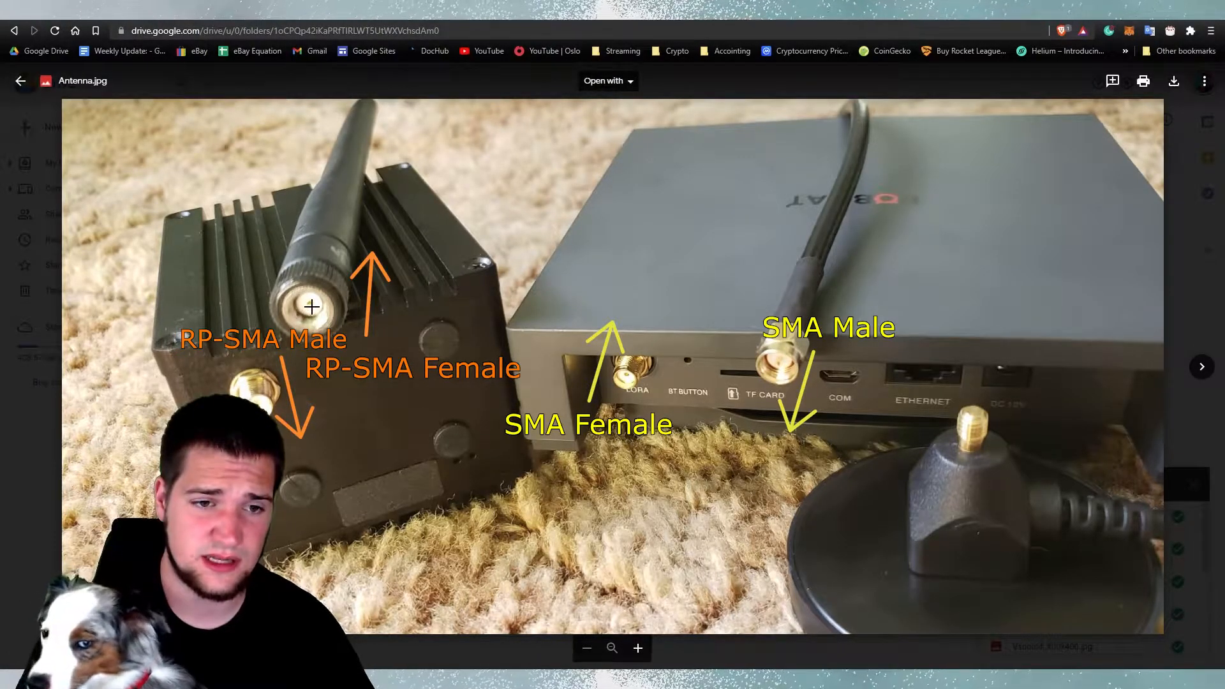
Open Antenna.jpg from the Drive folder in the preview viewer.
click(20, 81)
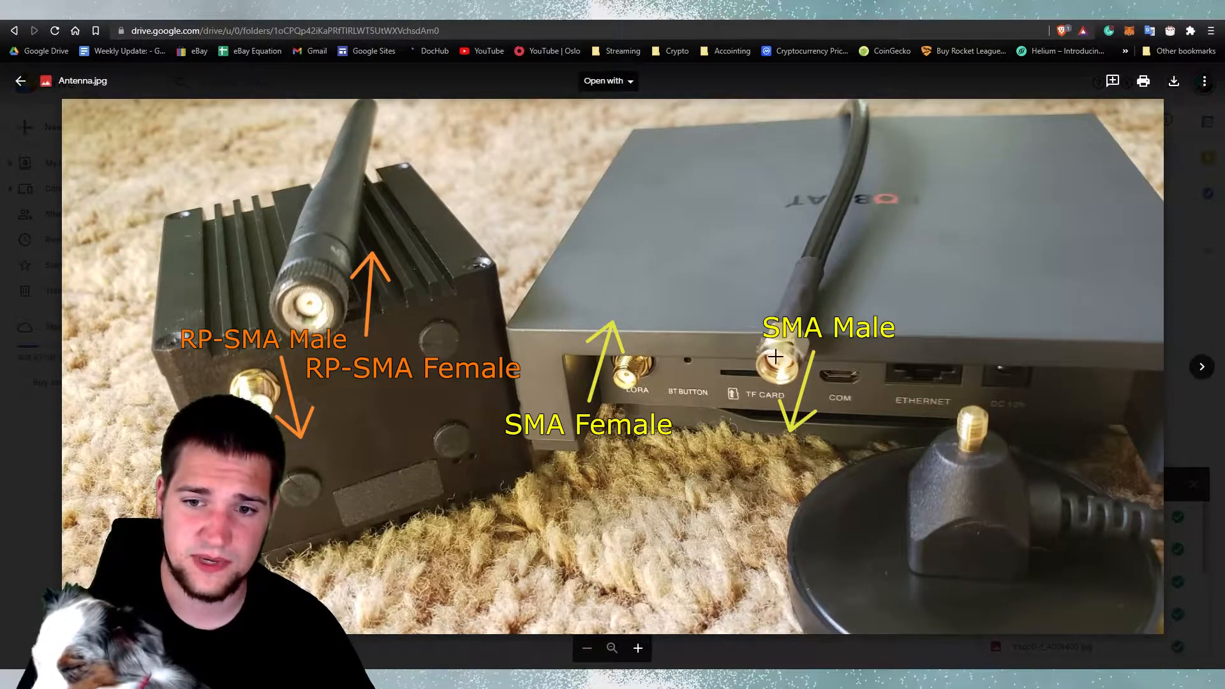
click(20, 81)
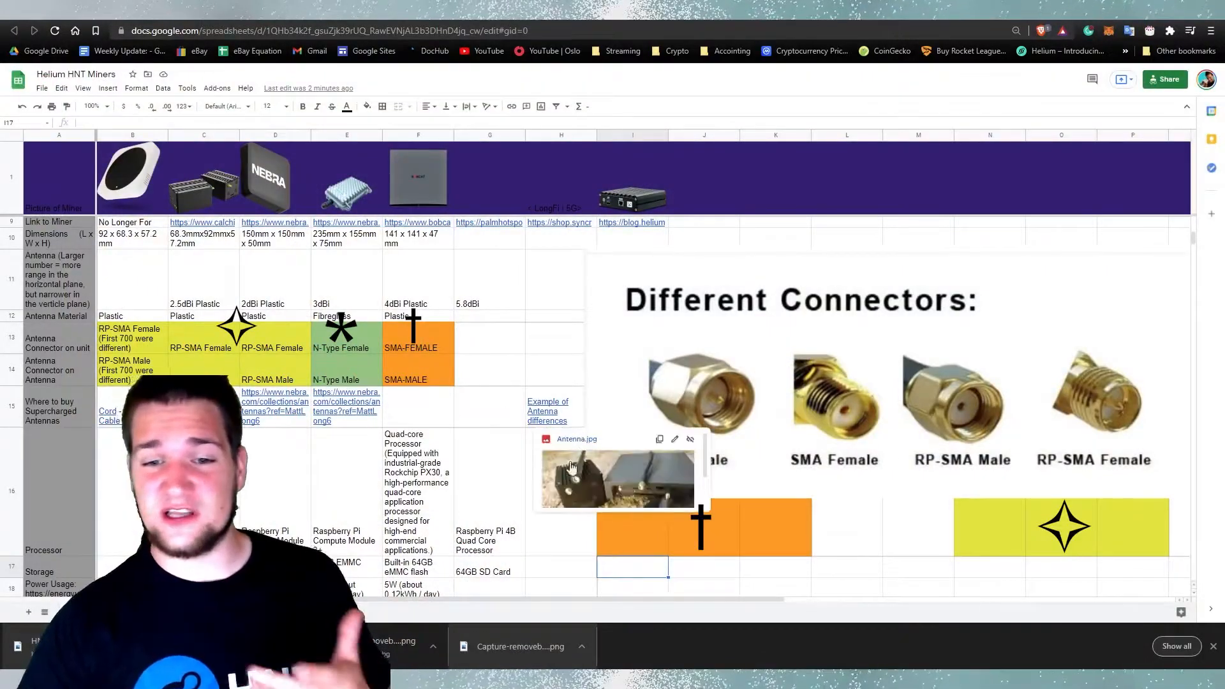
Dismiss the Antenna.jpg link preview card and scroll down the Helium HNT Miners sheet.
click(560, 523)
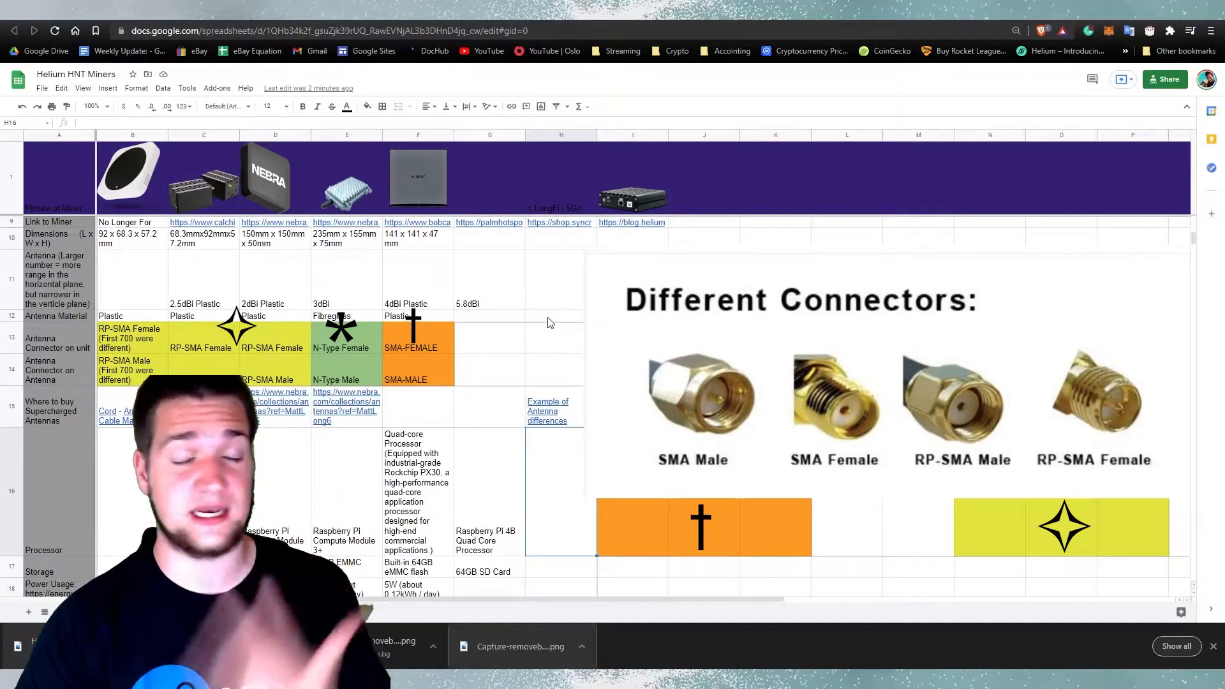
scroll(down, 3)
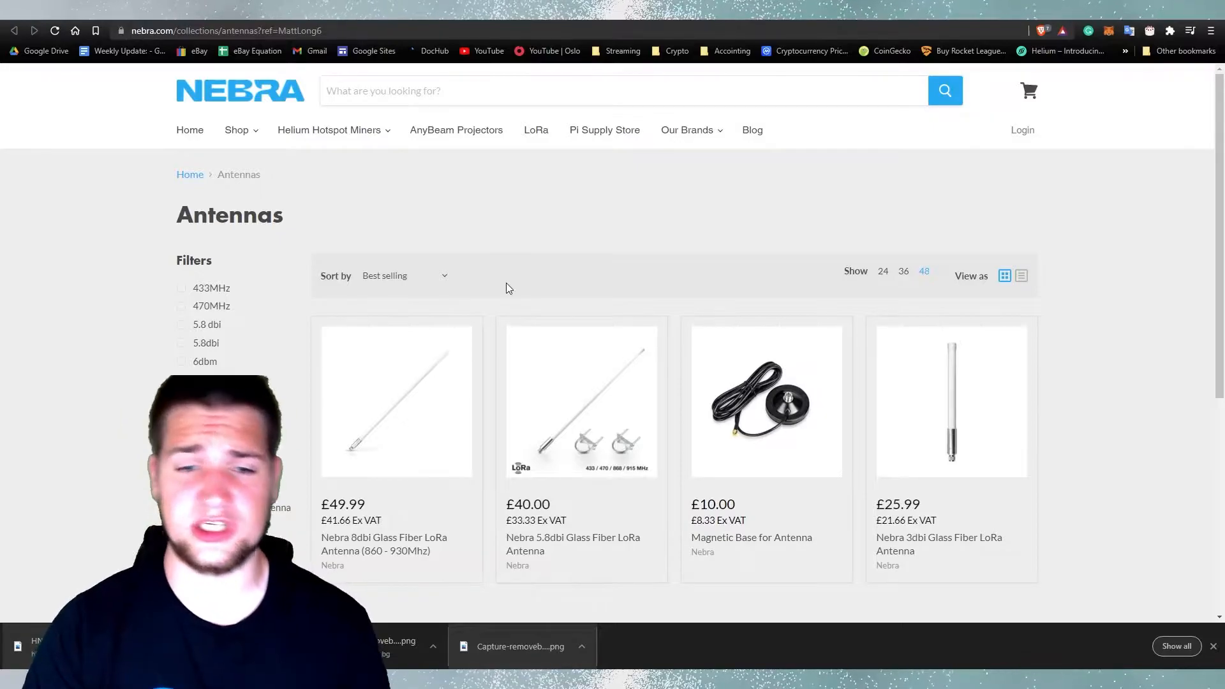
mouse_move(444, 407)
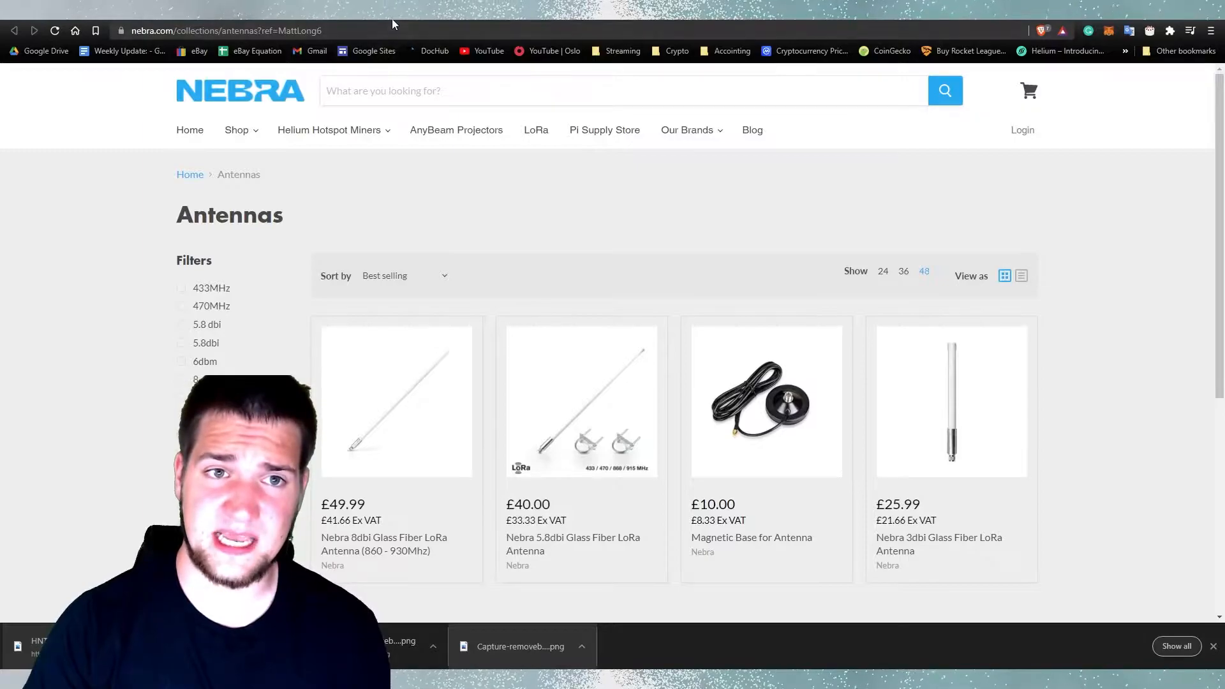
Scroll the Nebra Antennas collection, then switch to the Eightwood RP-SMA to N Type cable tab.
scroll(down, 3)
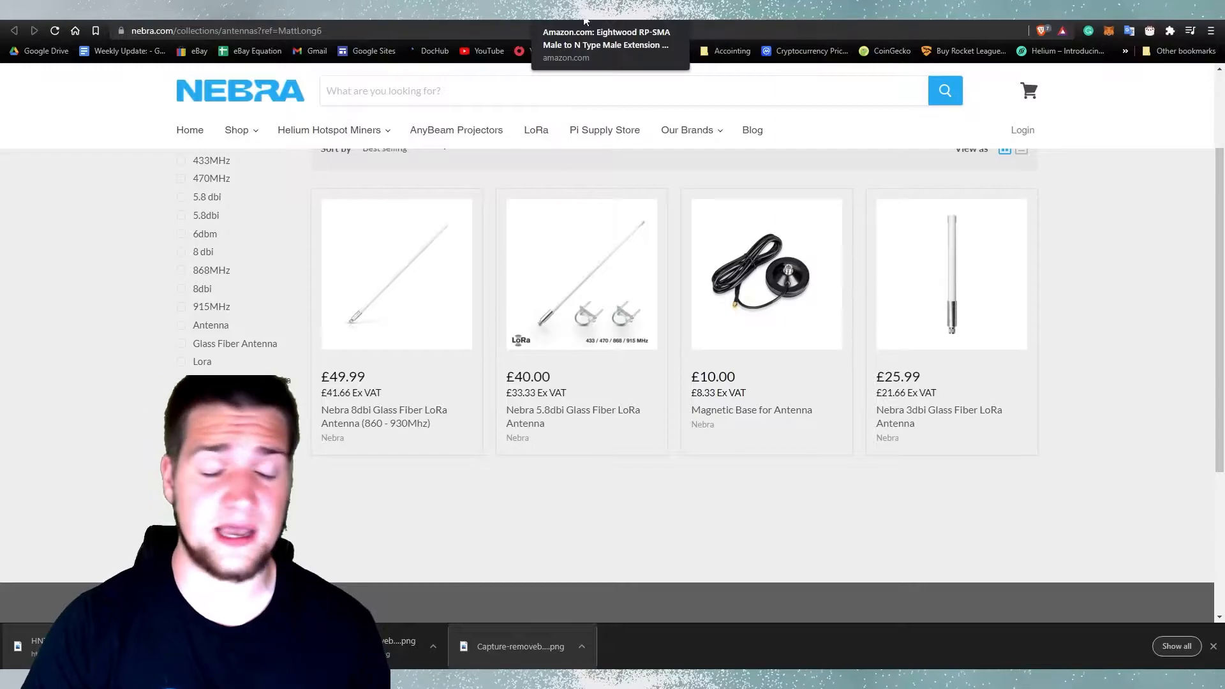
click(608, 45)
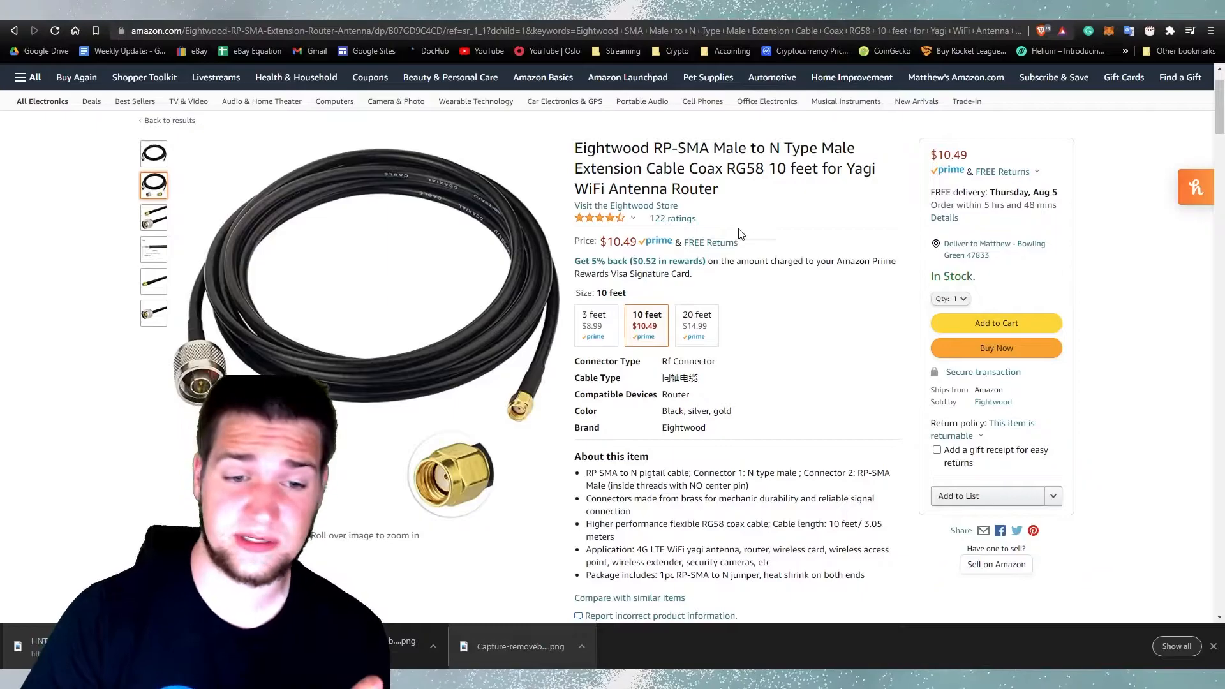
Scroll down the Eightwood RP-SMA Male to N Type 10-foot cable product page.
scroll(down, 3)
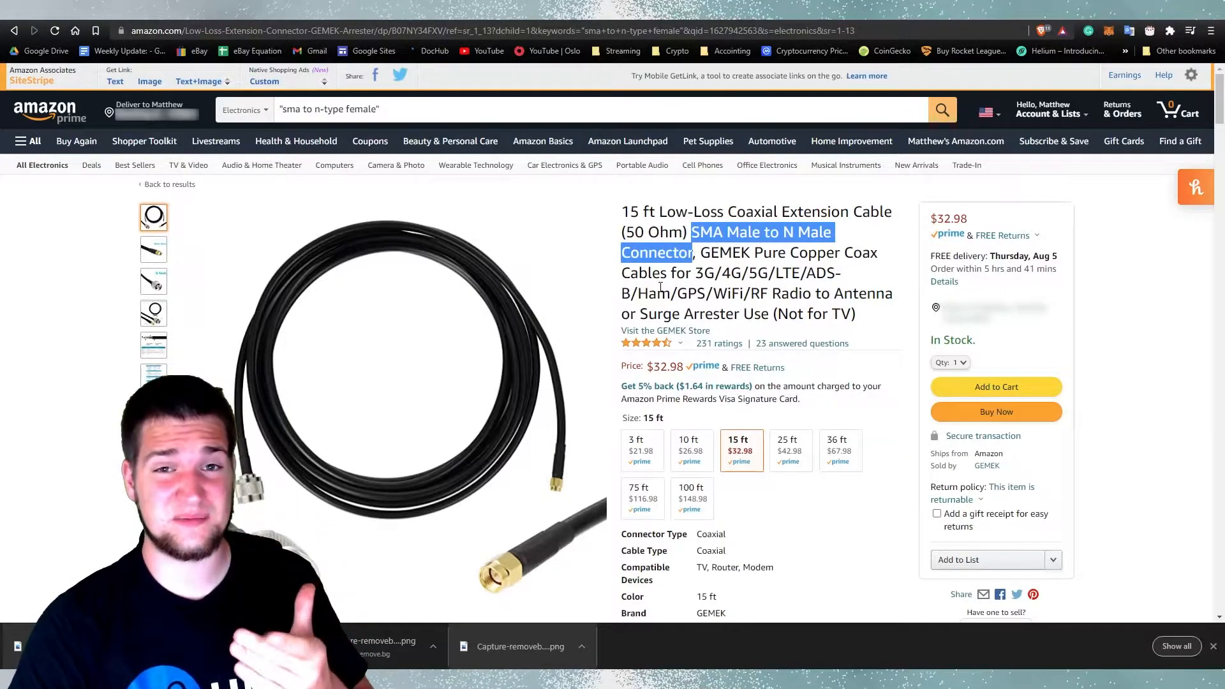
mouse_move(317, 341)
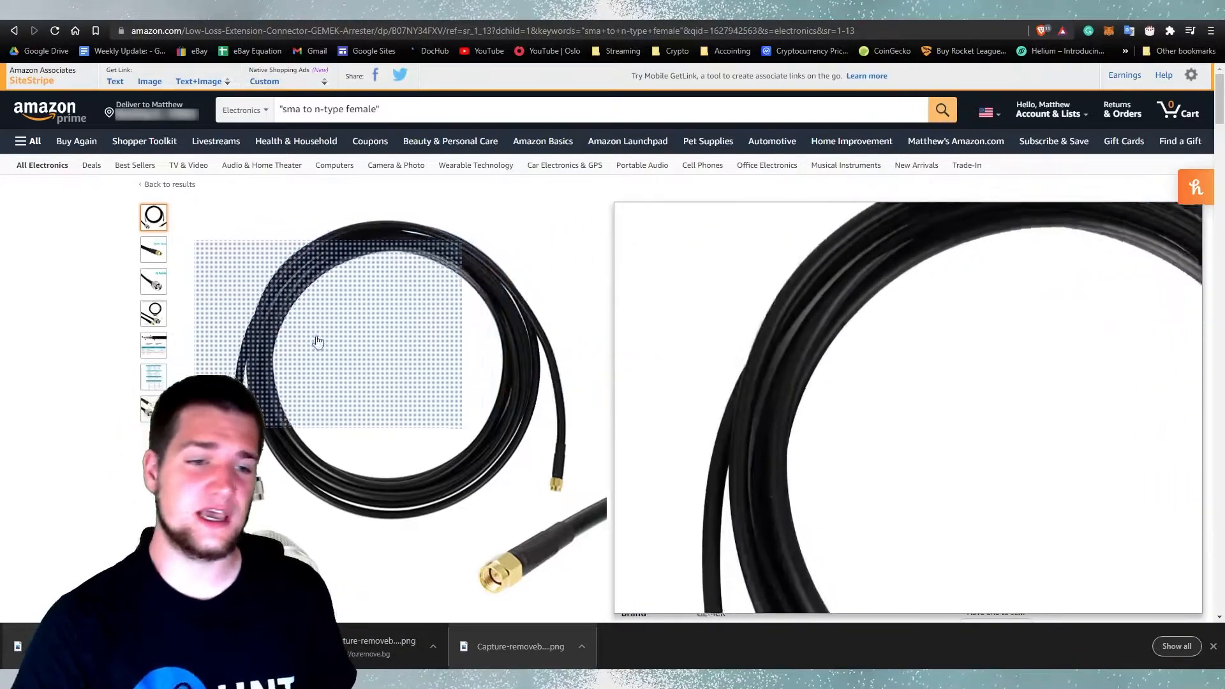
View the GEMEK cable's N Male and SMA Male photos and choose the 3 ft length.
click(154, 281)
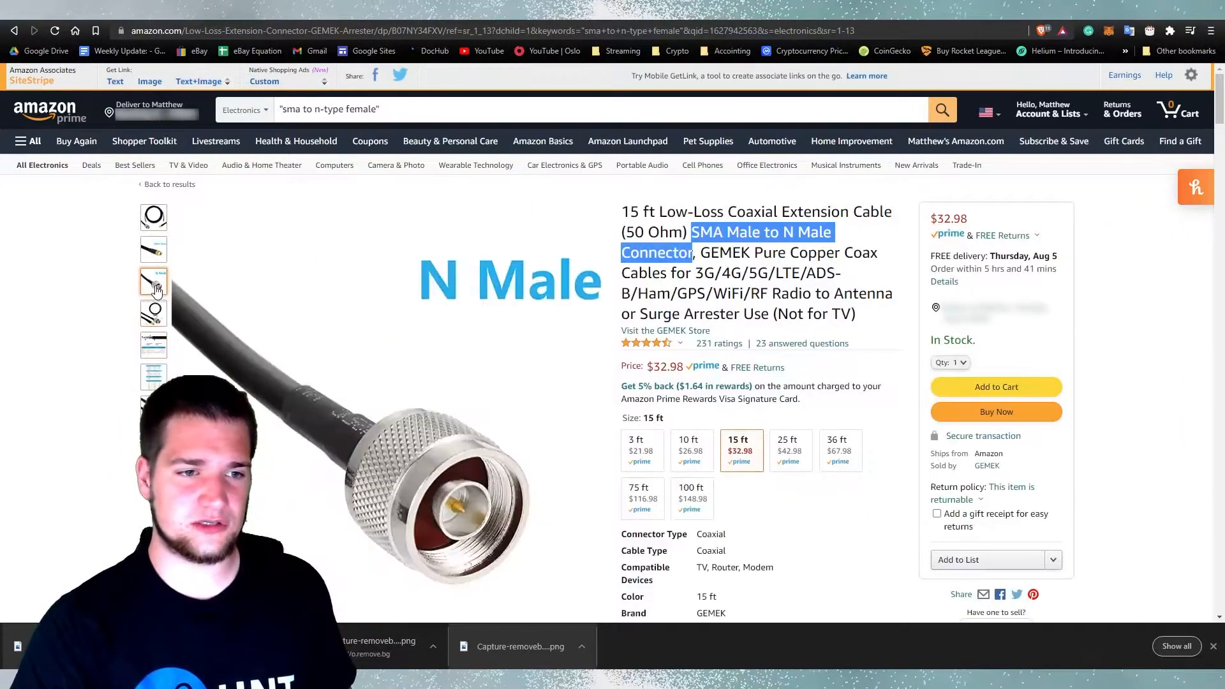
click(153, 248)
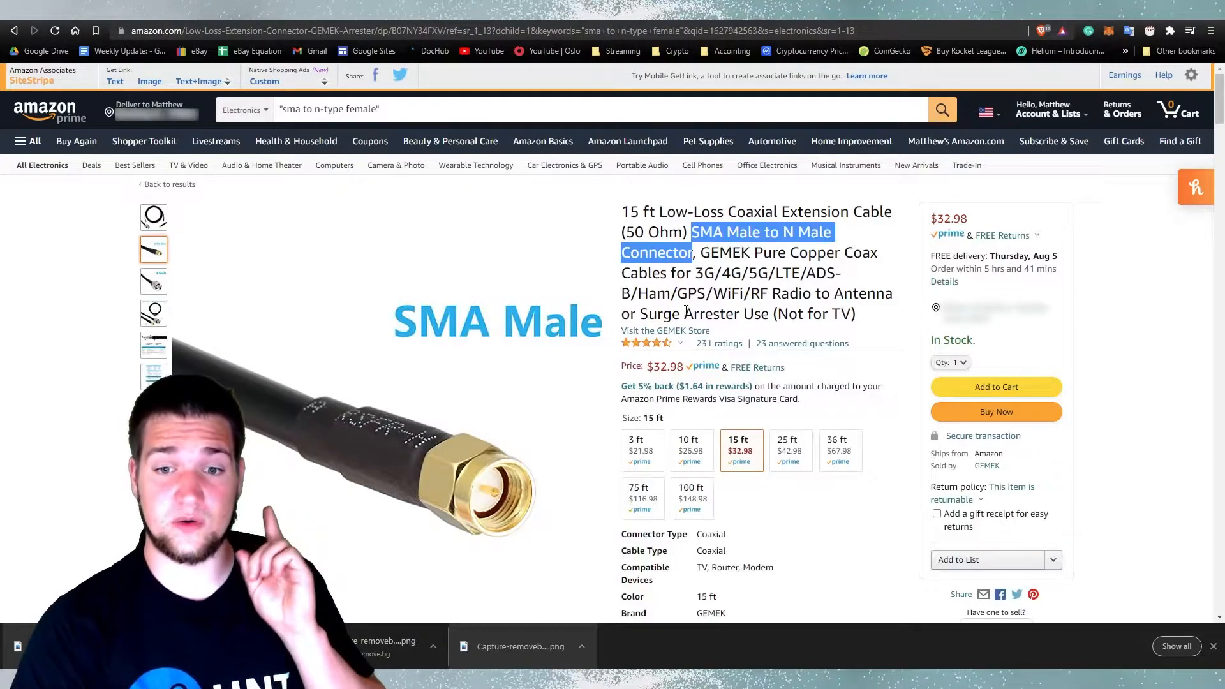
click(641, 450)
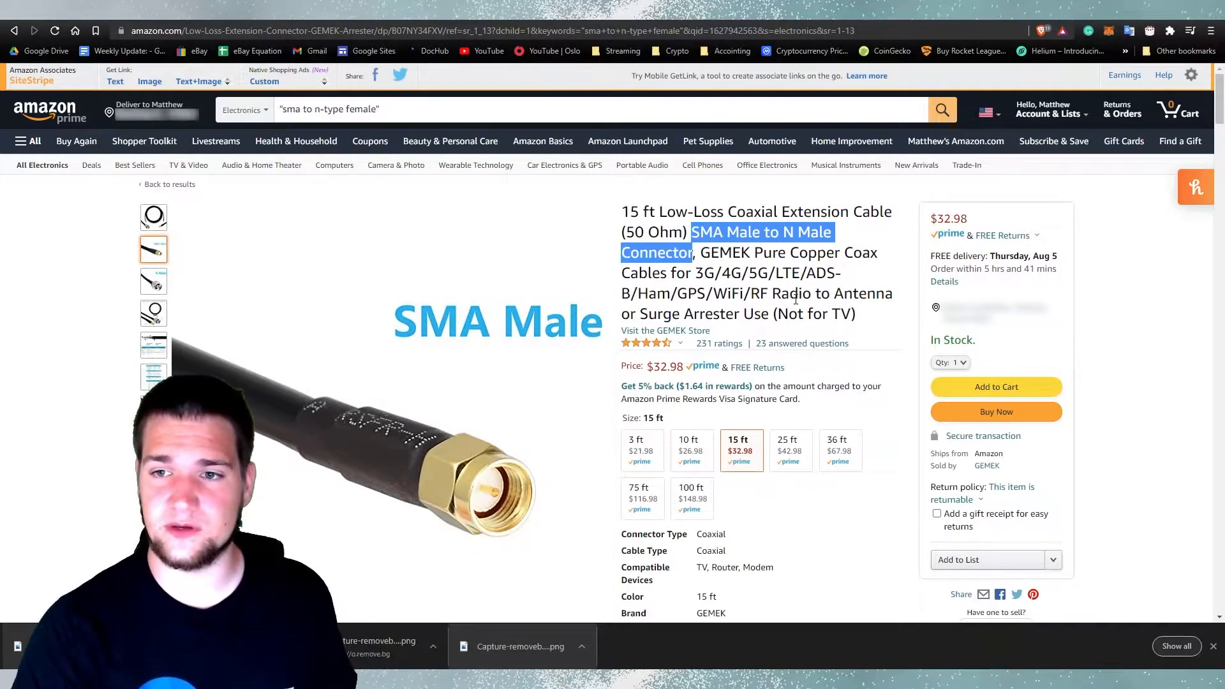
click(643, 450)
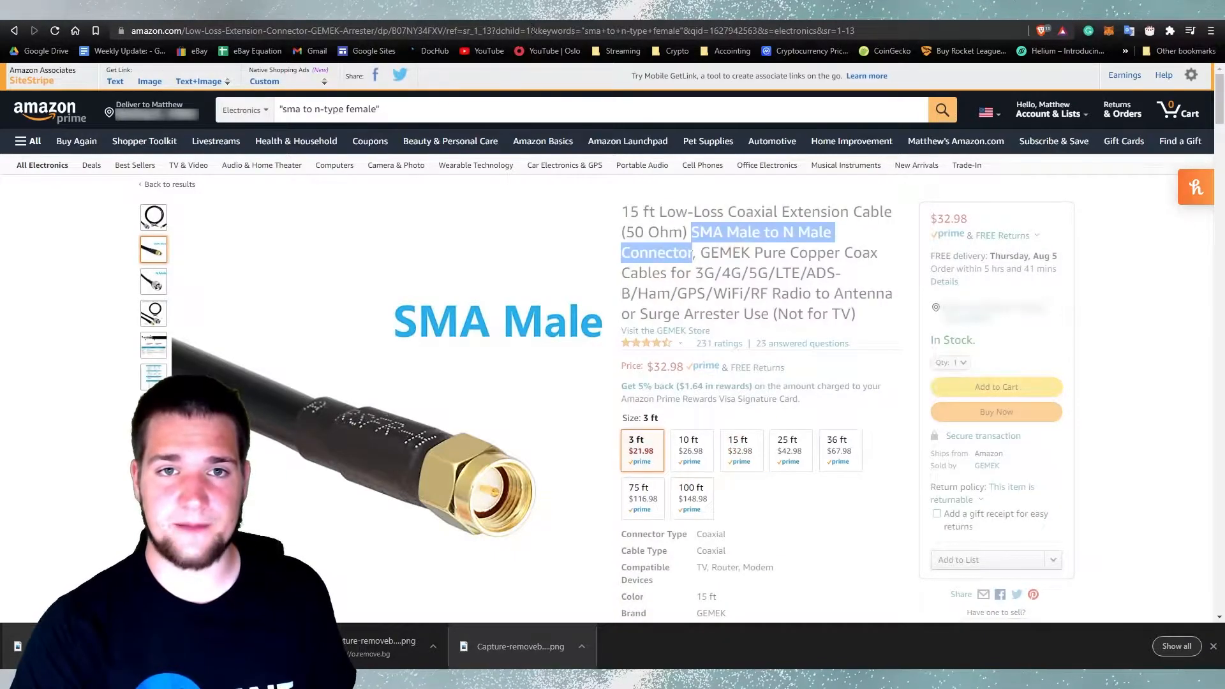
click(642, 451)
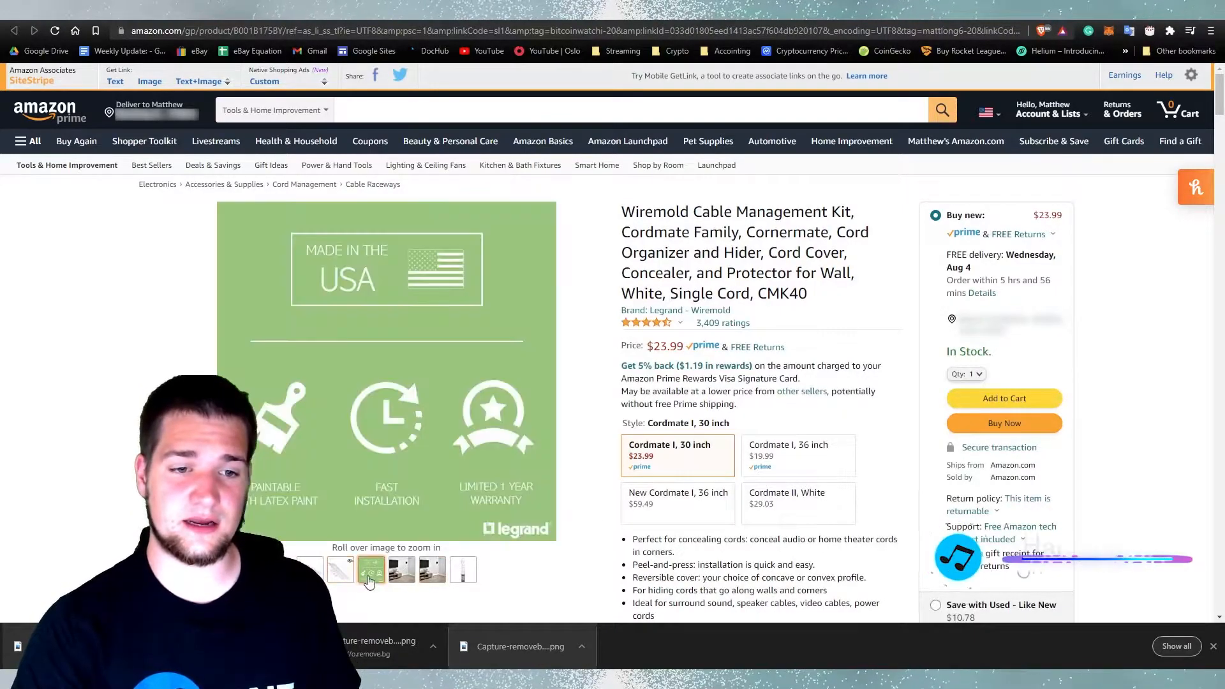
Open the Vesxae outdoor antenna pole mount listing and browse its image gallery.
click(464, 570)
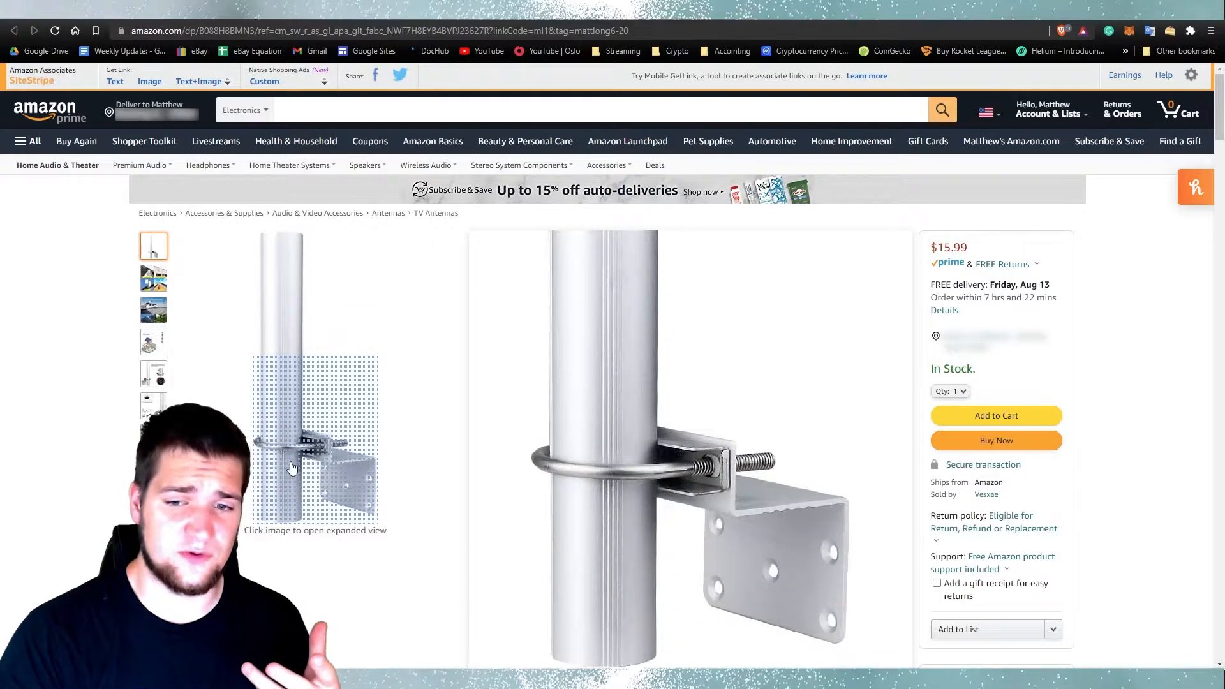
click(153, 277)
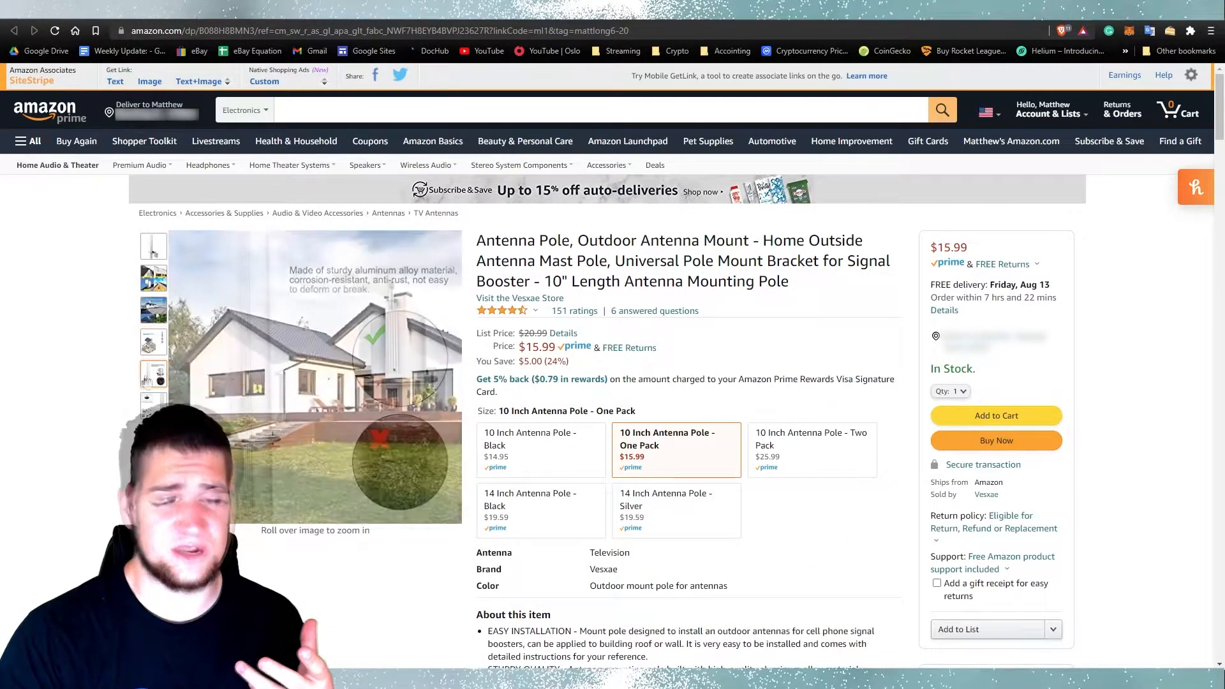
click(153, 373)
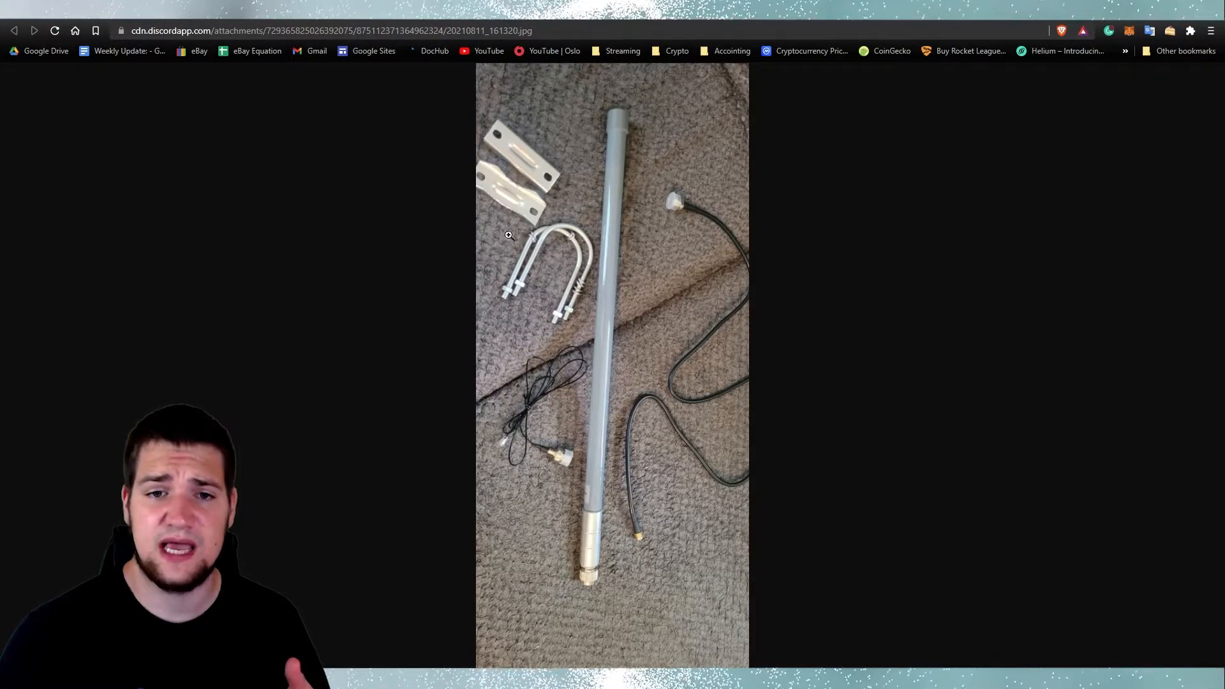
mouse_move(549, 182)
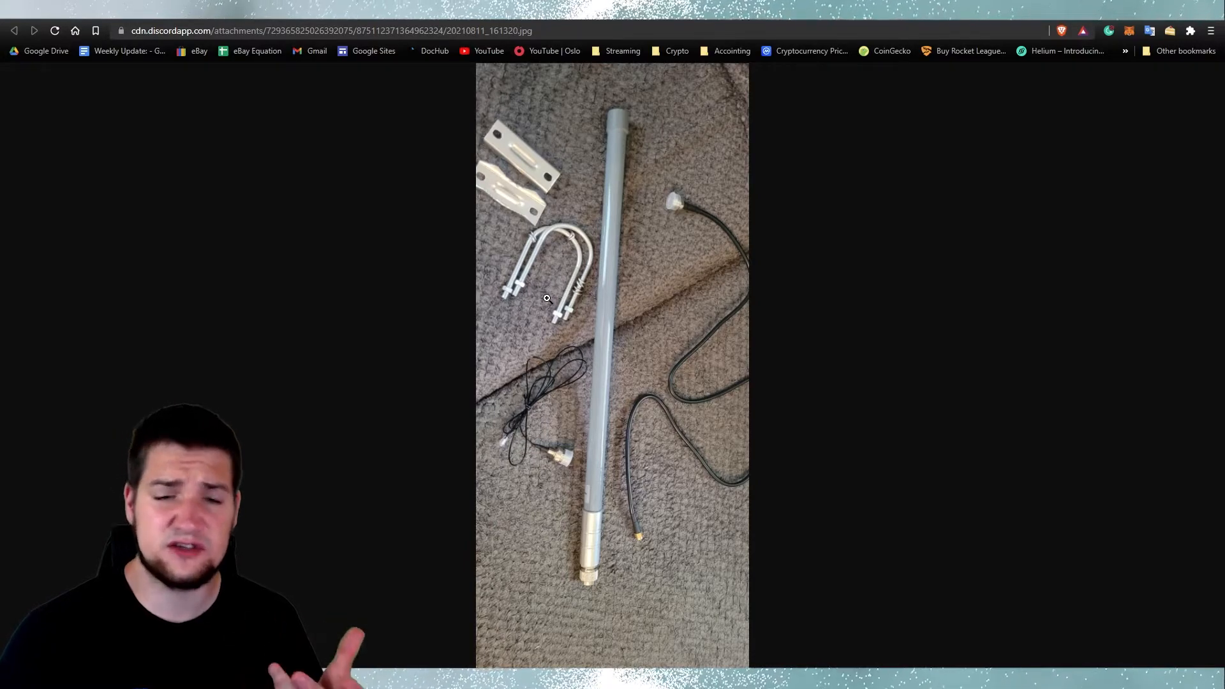
mouse_move(987, 428)
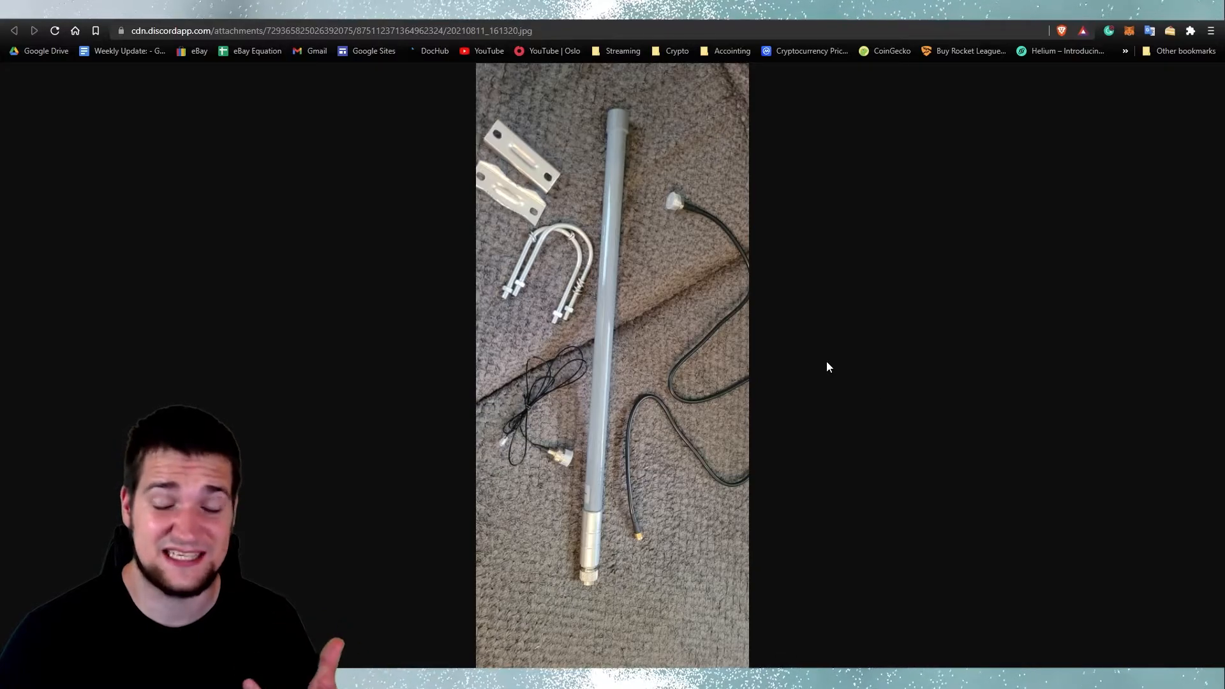
mouse_move(952, 488)
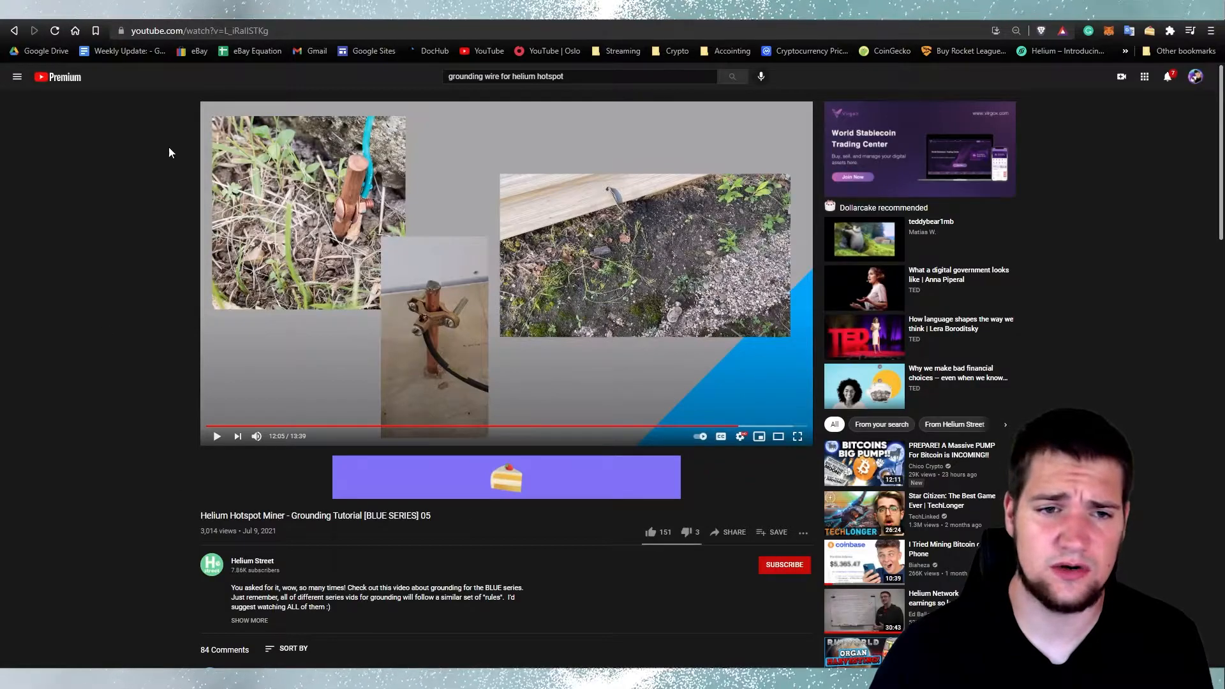
Scroll down the Nebra Antennas collection showing LoRa antennas and the magnetic base.
scroll(down, 3)
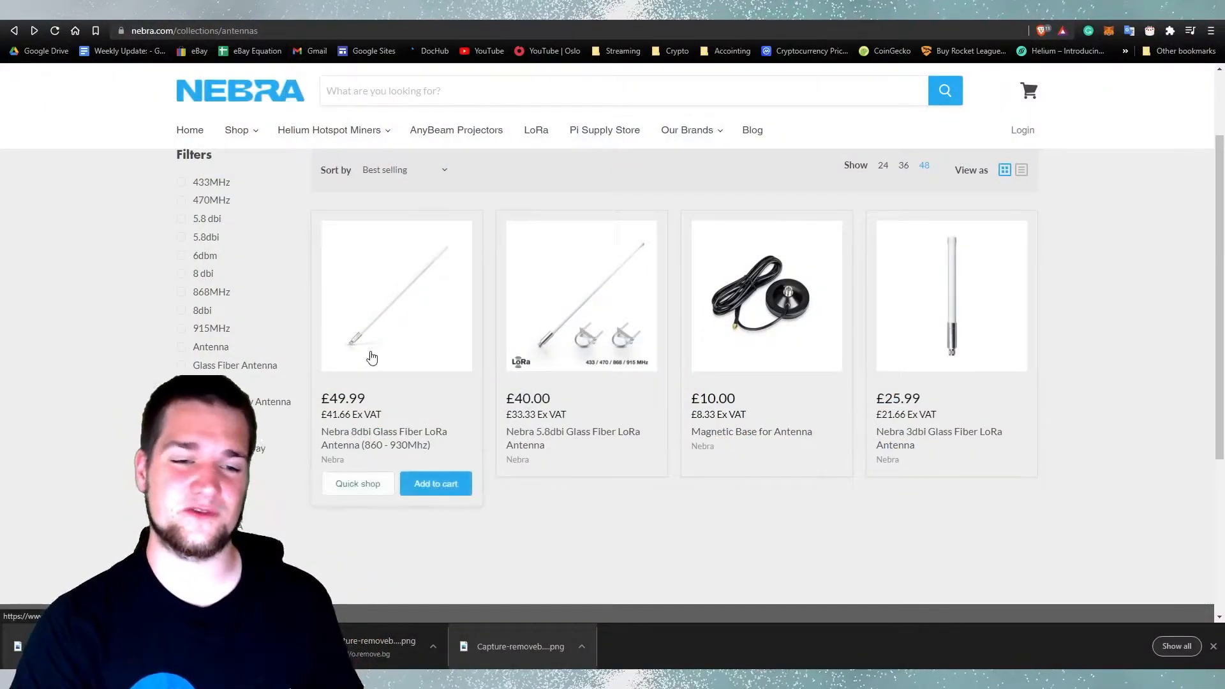
mouse_move(612, 382)
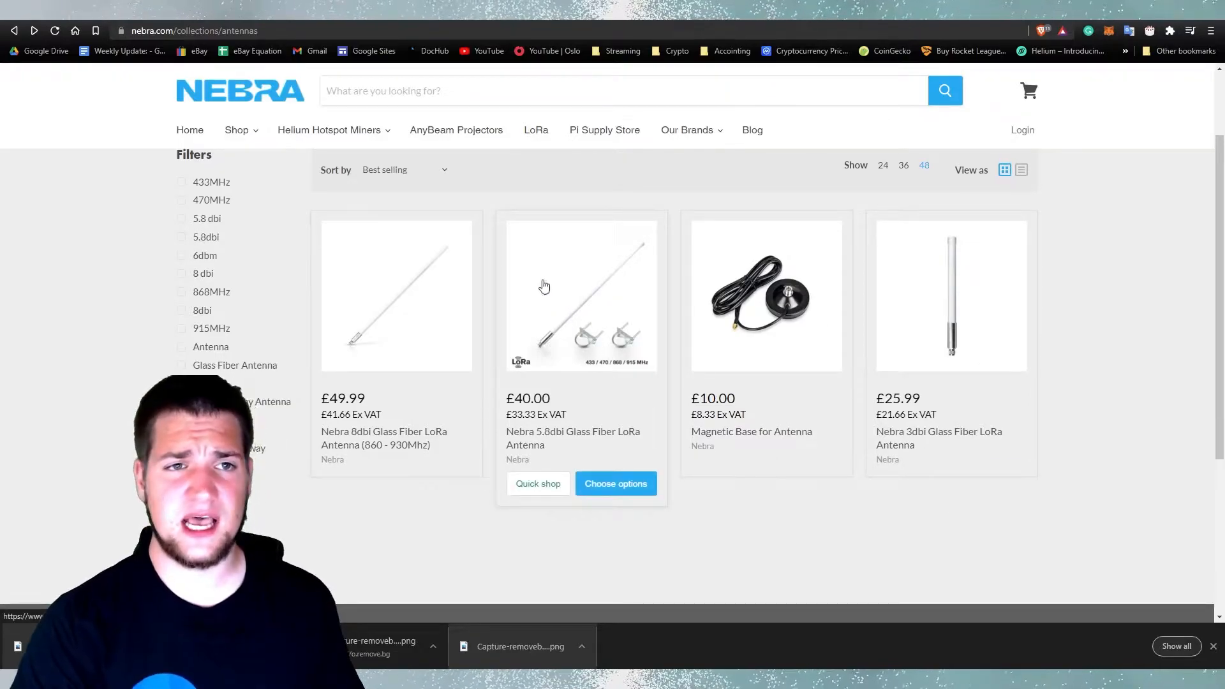
mouse_move(793, 21)
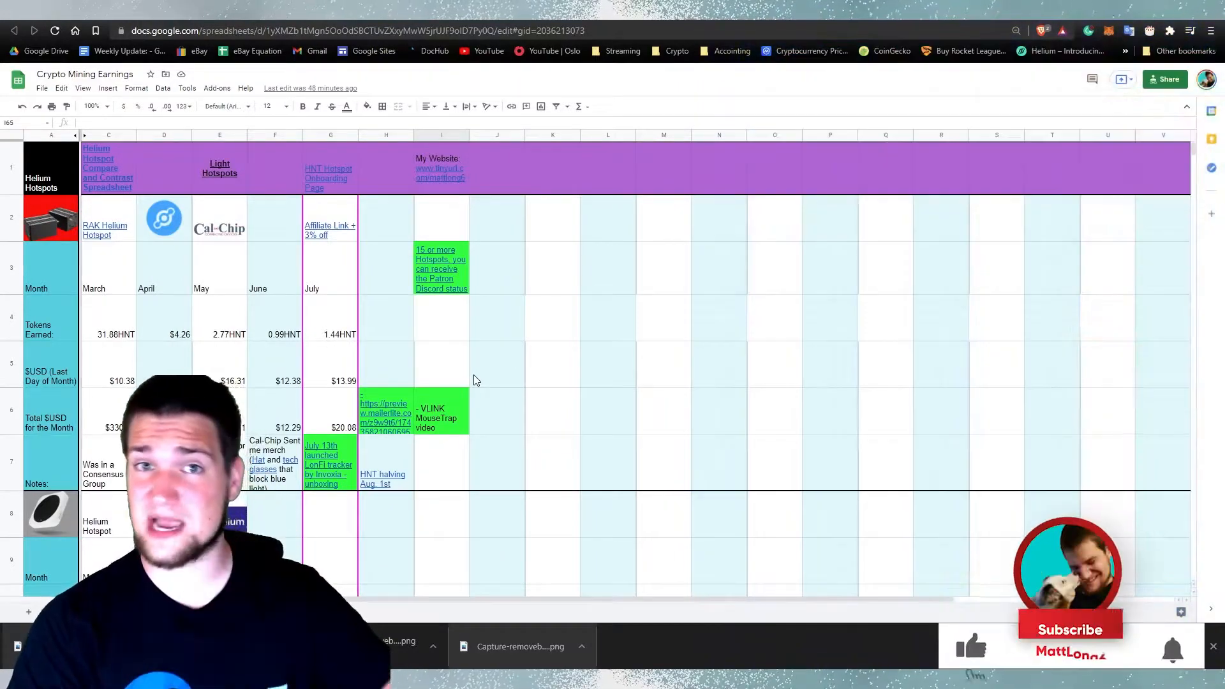
Click into the Crypto Mining Earnings spreadsheet showing the Helium hotspot earnings table.
click(1070, 629)
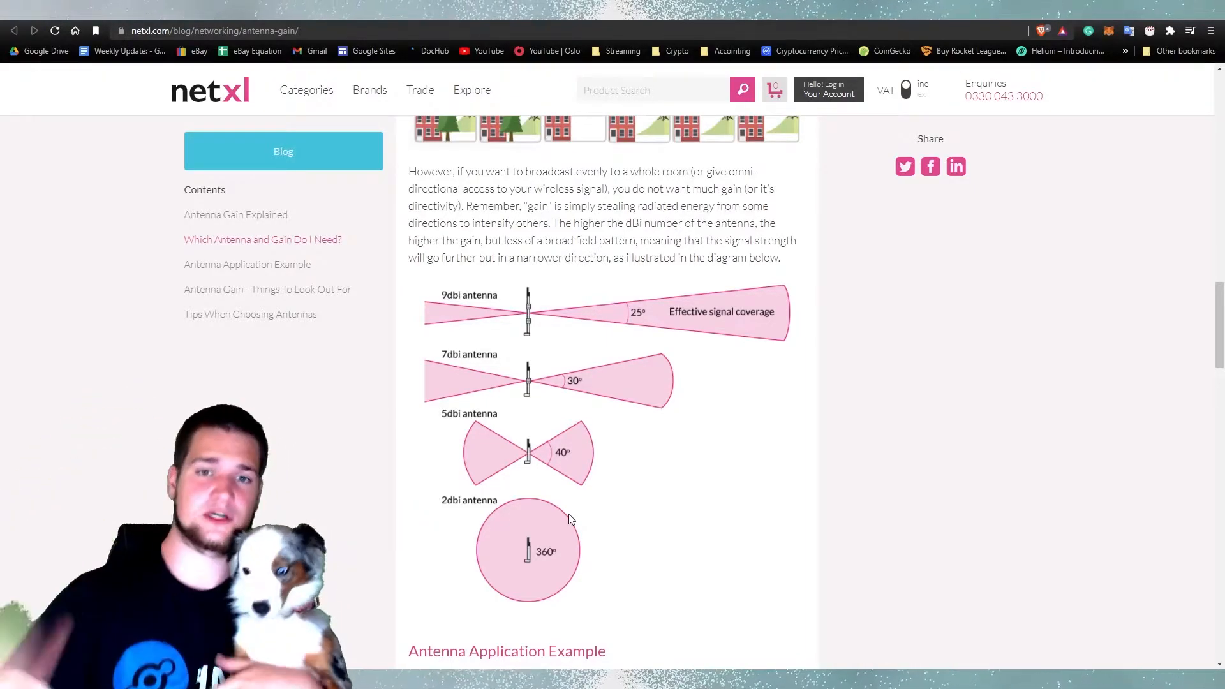
scroll(up, 3)
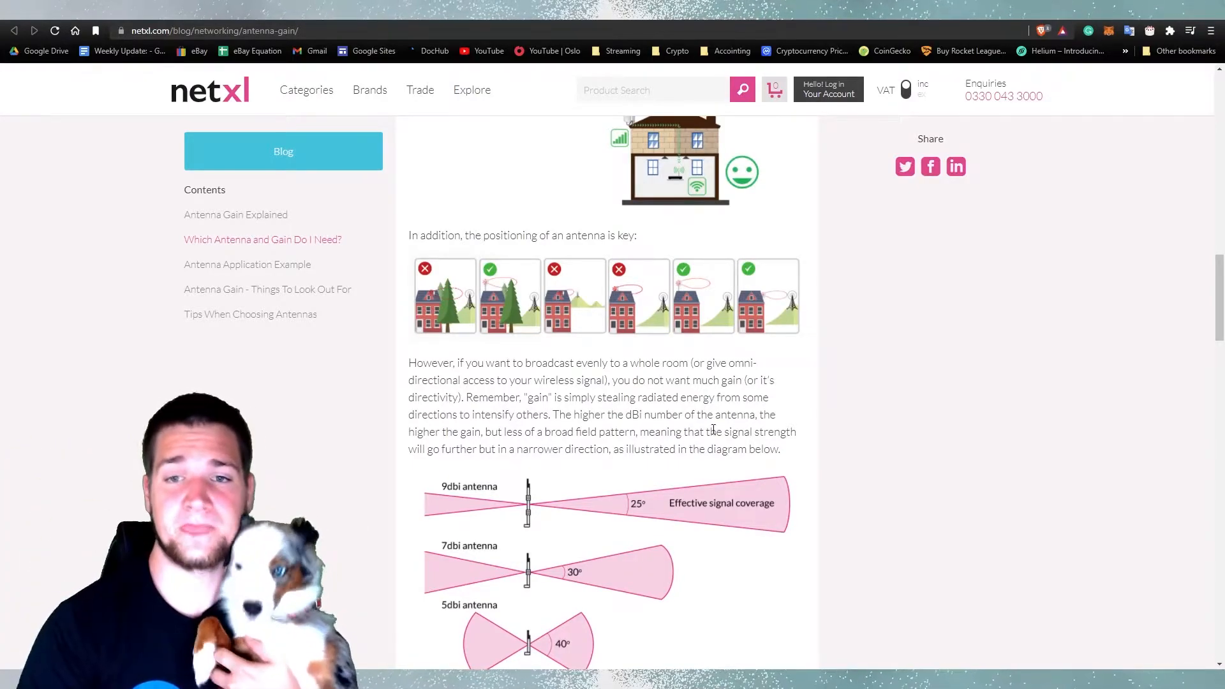
scroll(up, 3)
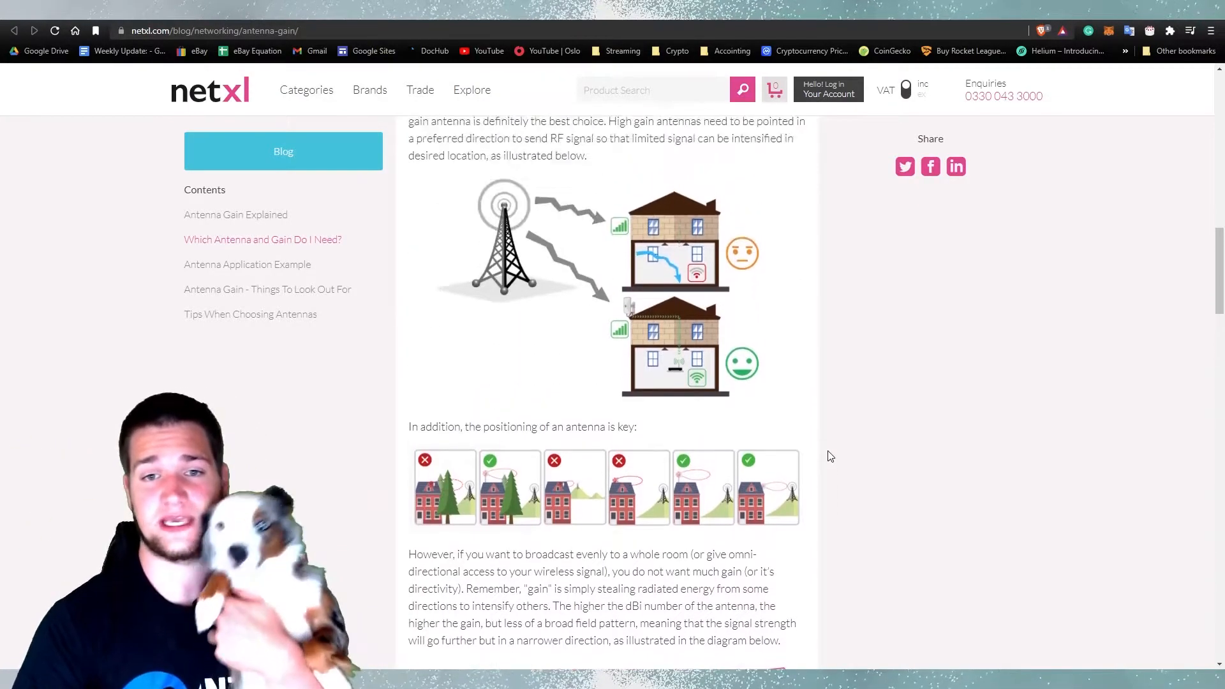
mouse_move(541, 220)
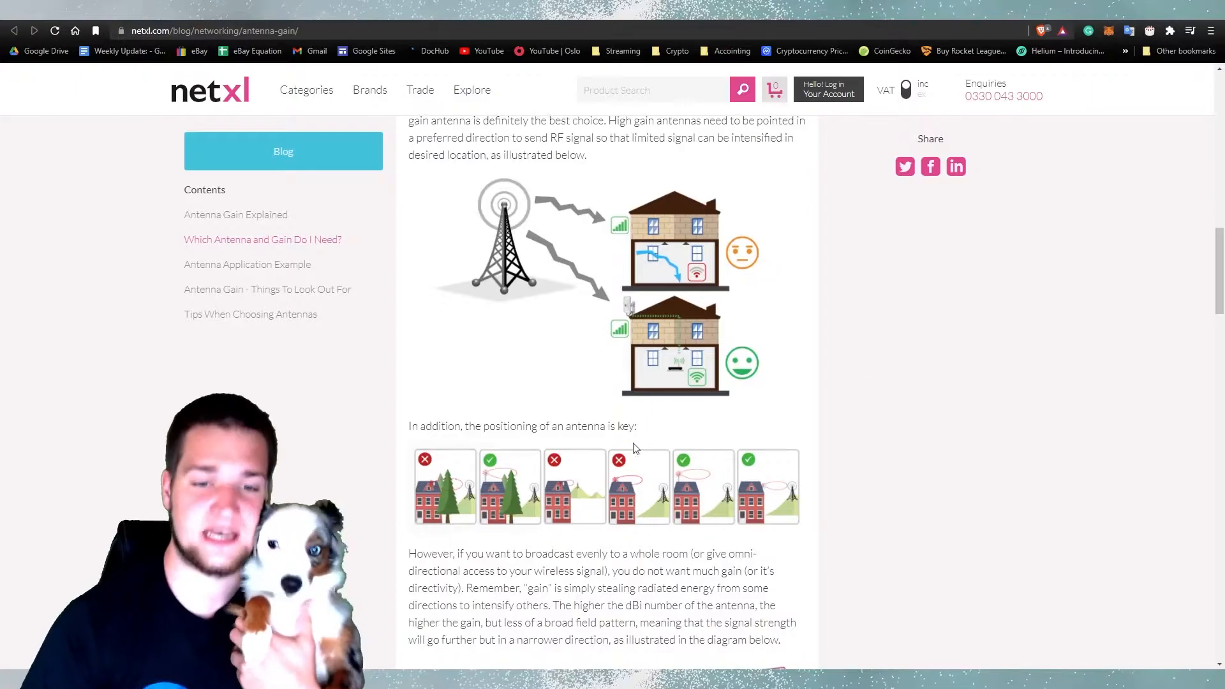
scroll(up, 3)
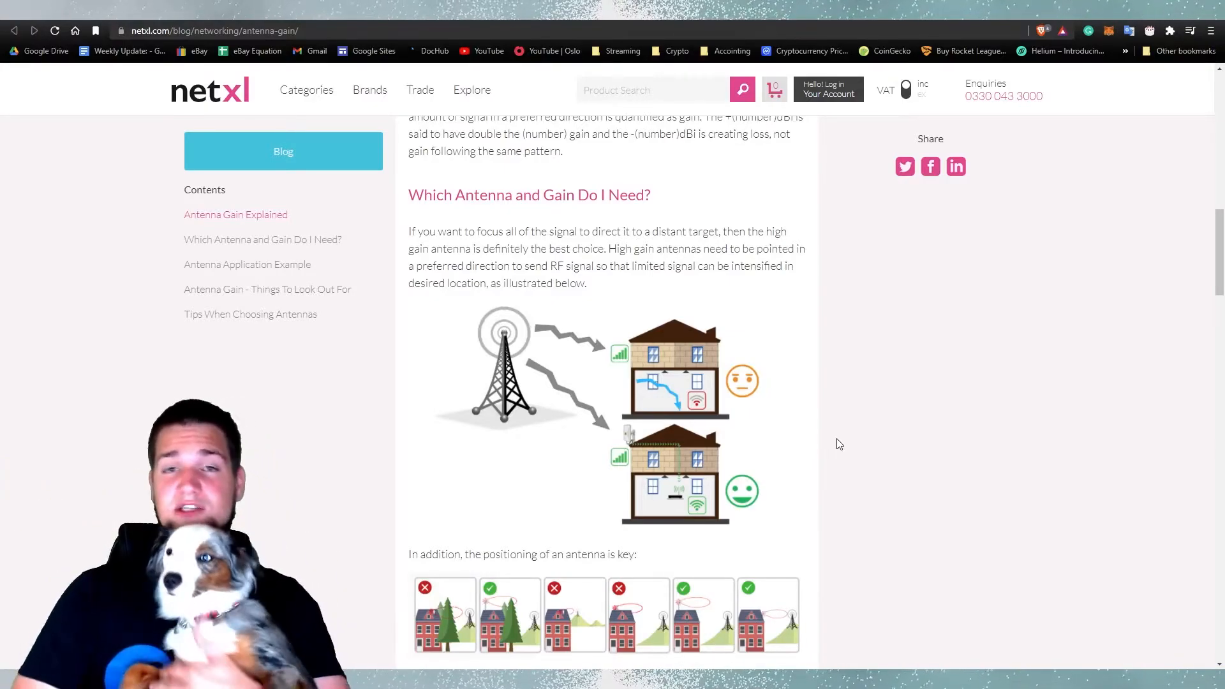
mouse_move(869, 423)
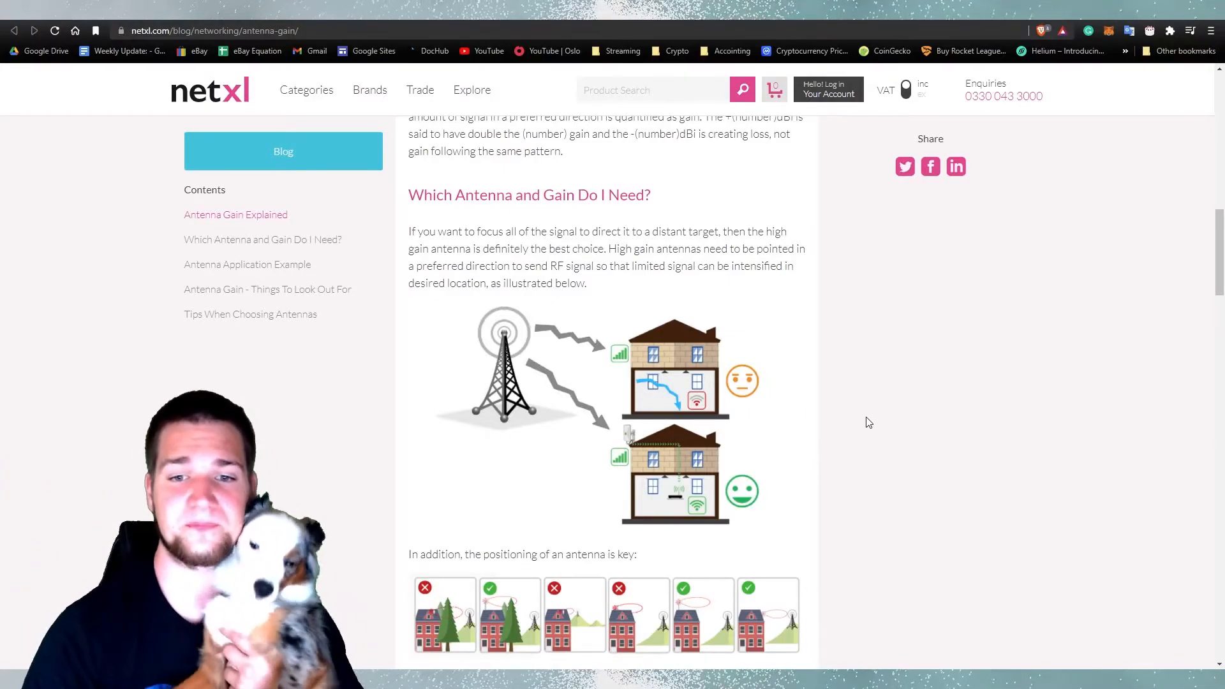
scroll(down, 3)
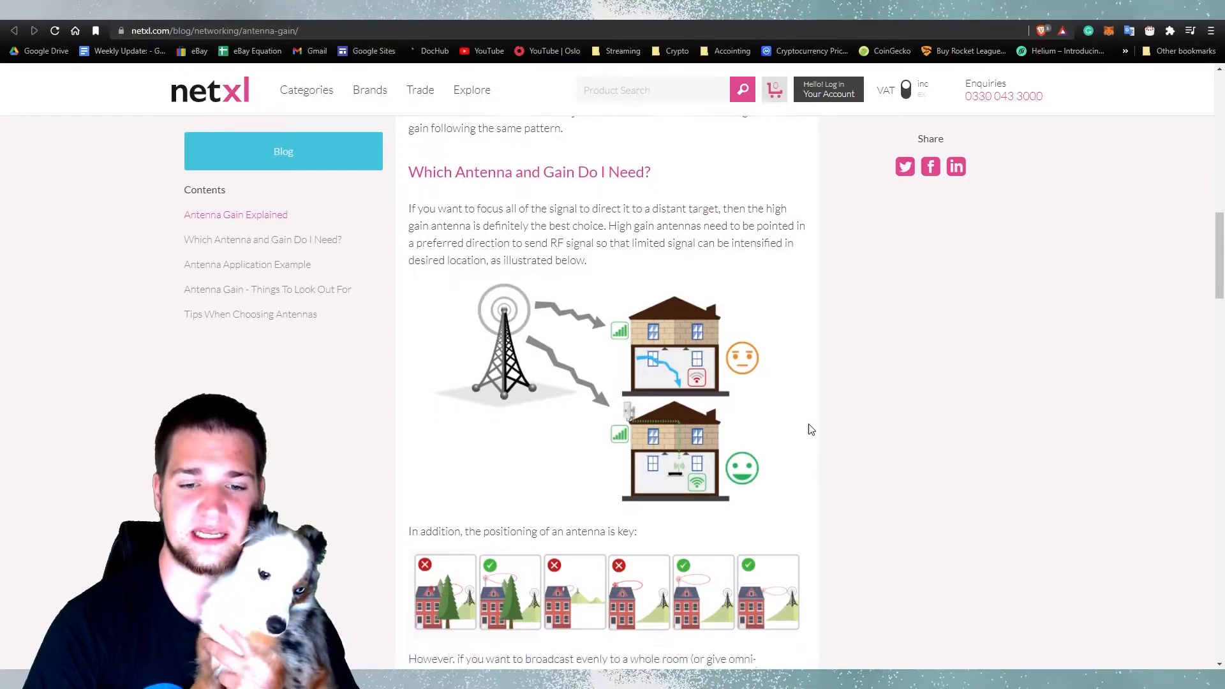
scroll(down, 3)
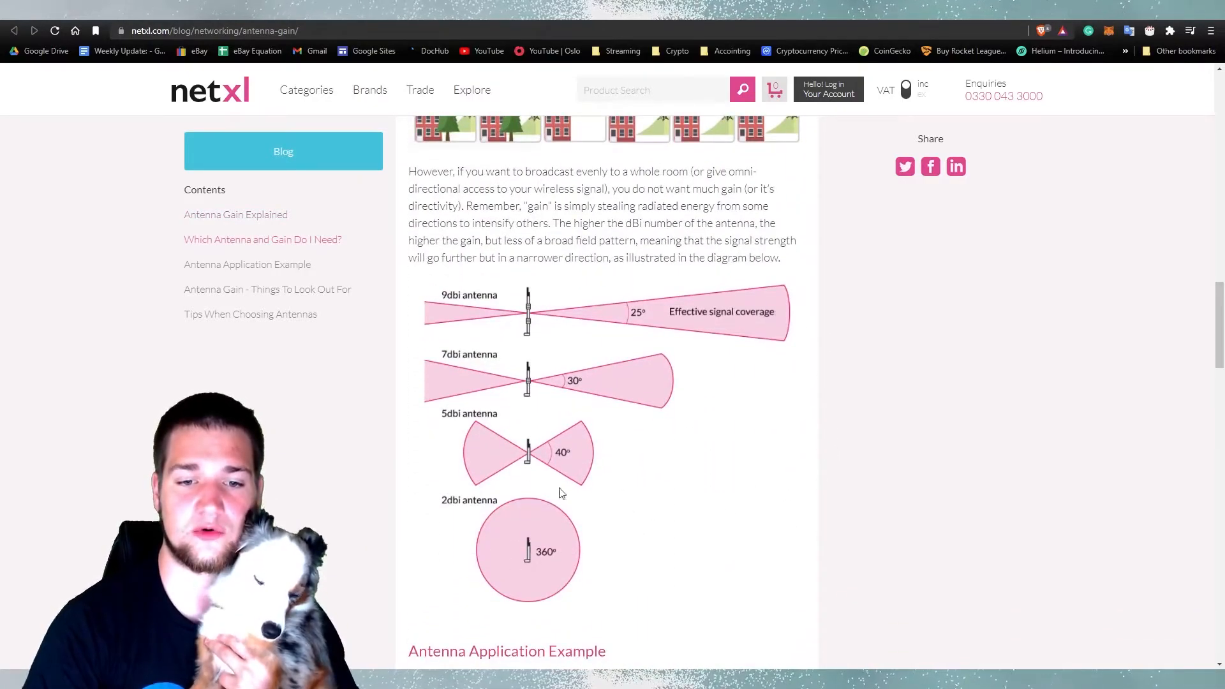